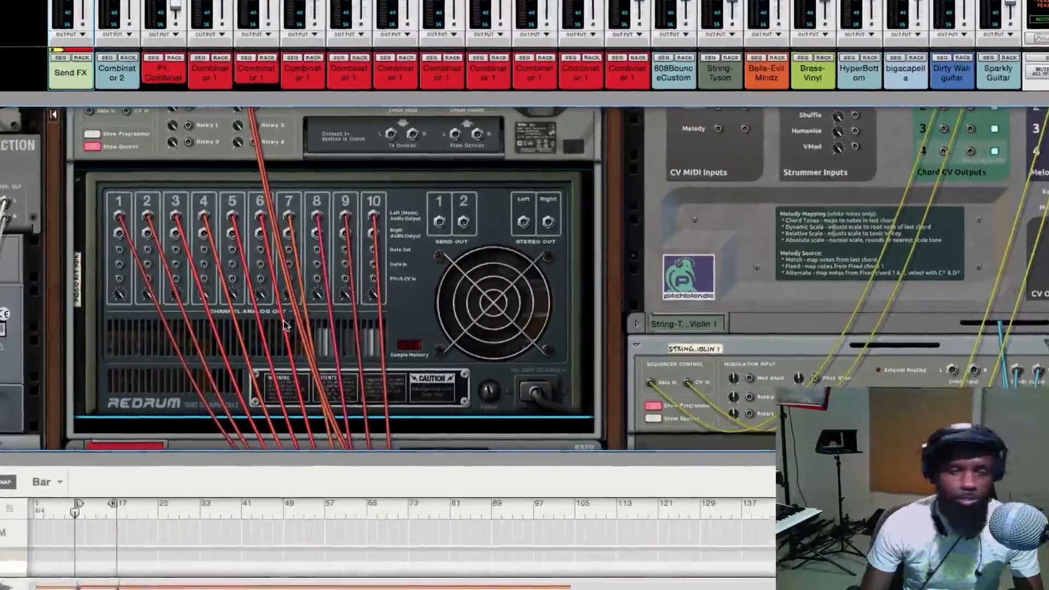
Step: Scroll the rack and open the context menu on the first Combinator 1 Mix Channel
scroll("down", 3)
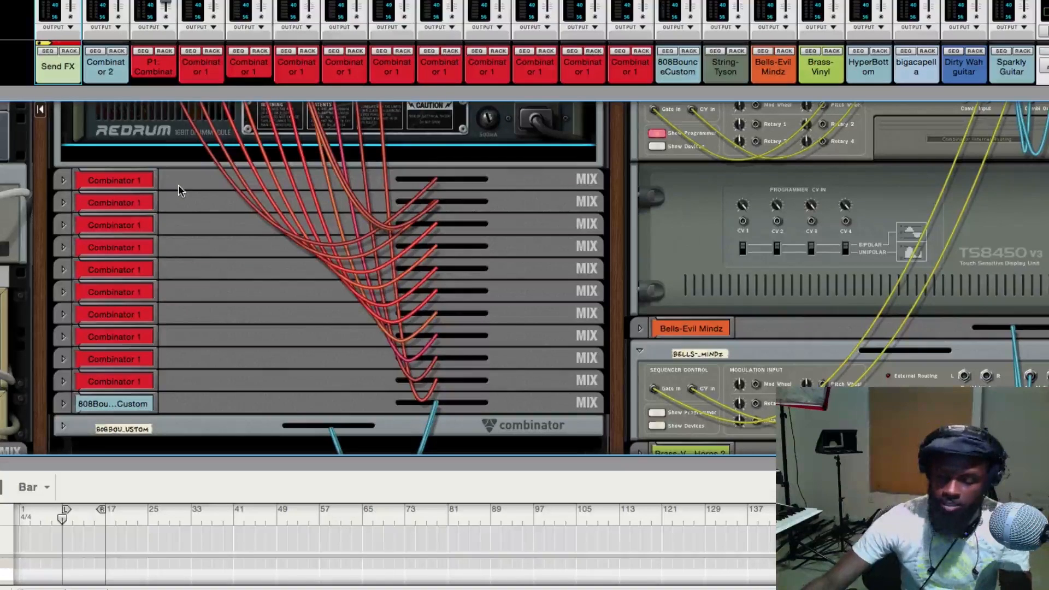
right_click(114, 179)
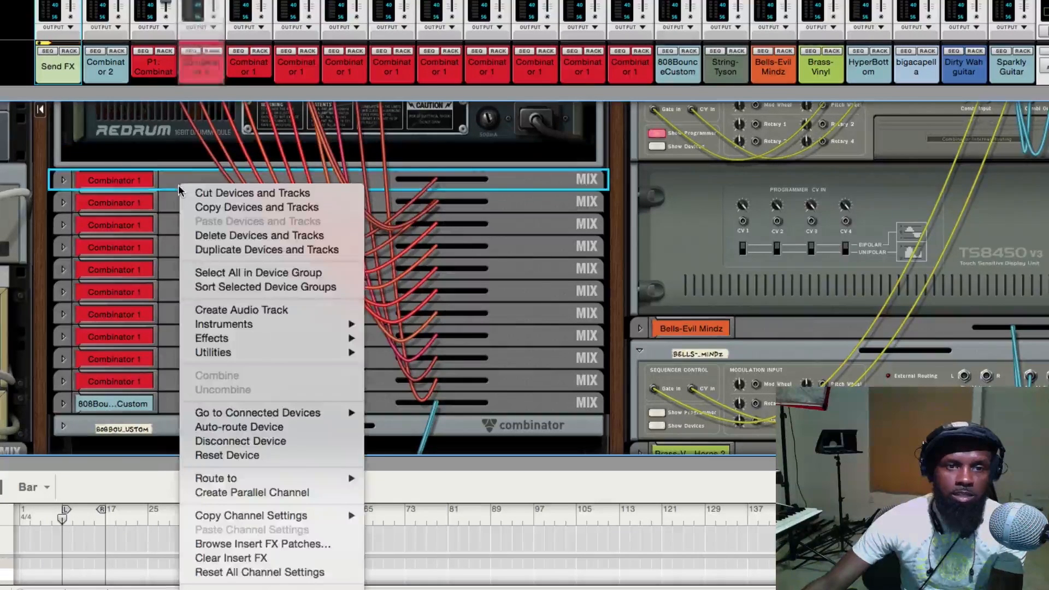
mouse_move(258, 207)
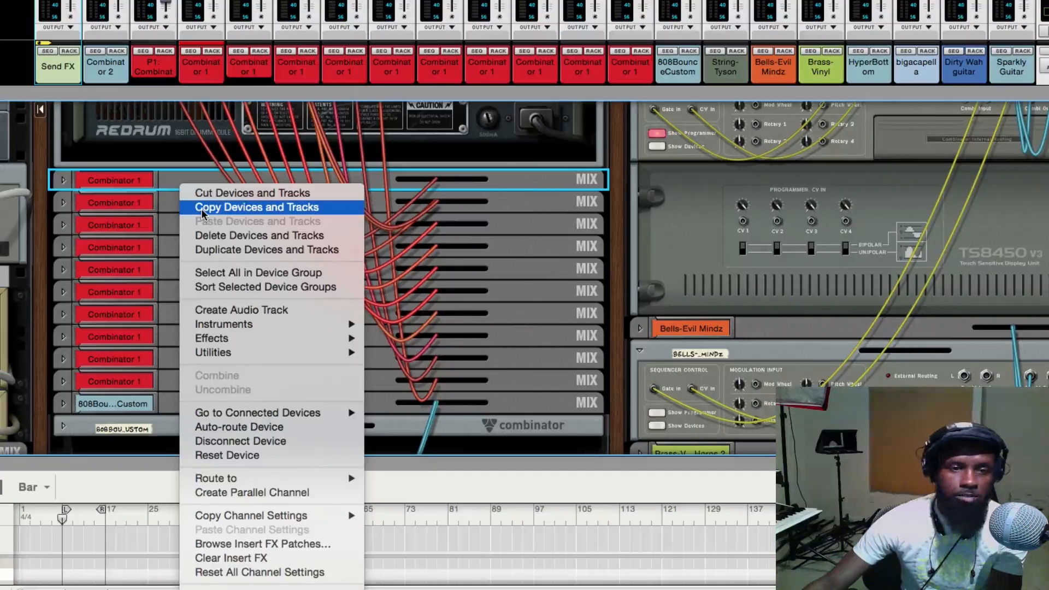
mouse_move(222, 389)
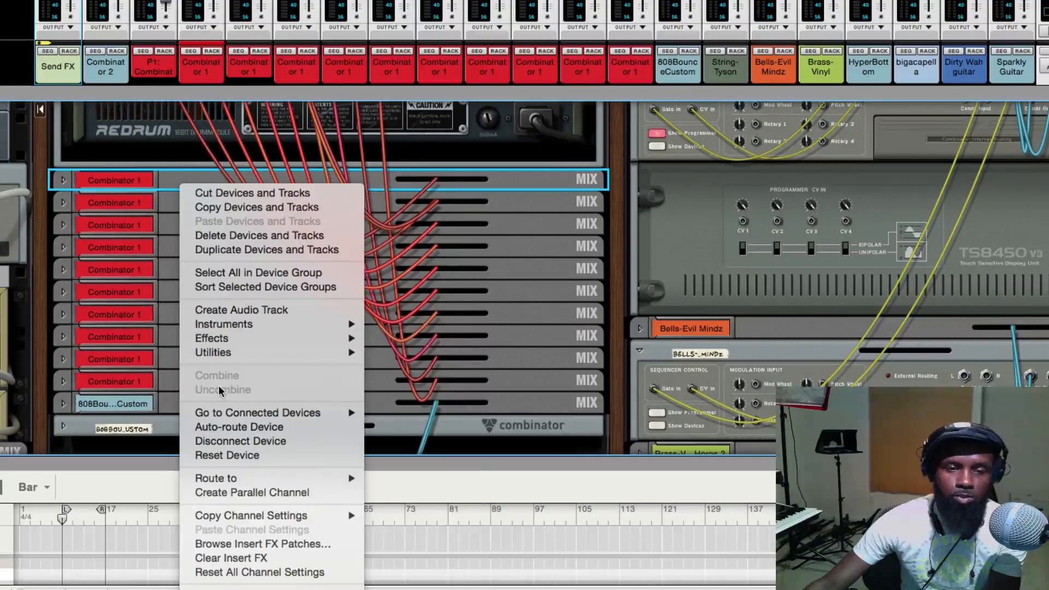
mouse_move(240, 310)
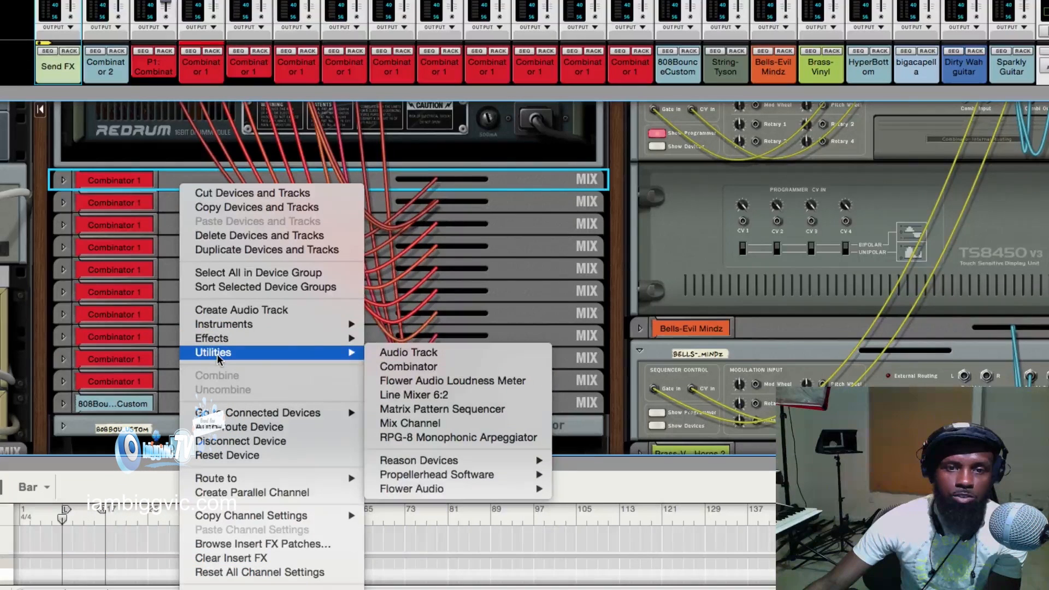
mouse_move(212, 337)
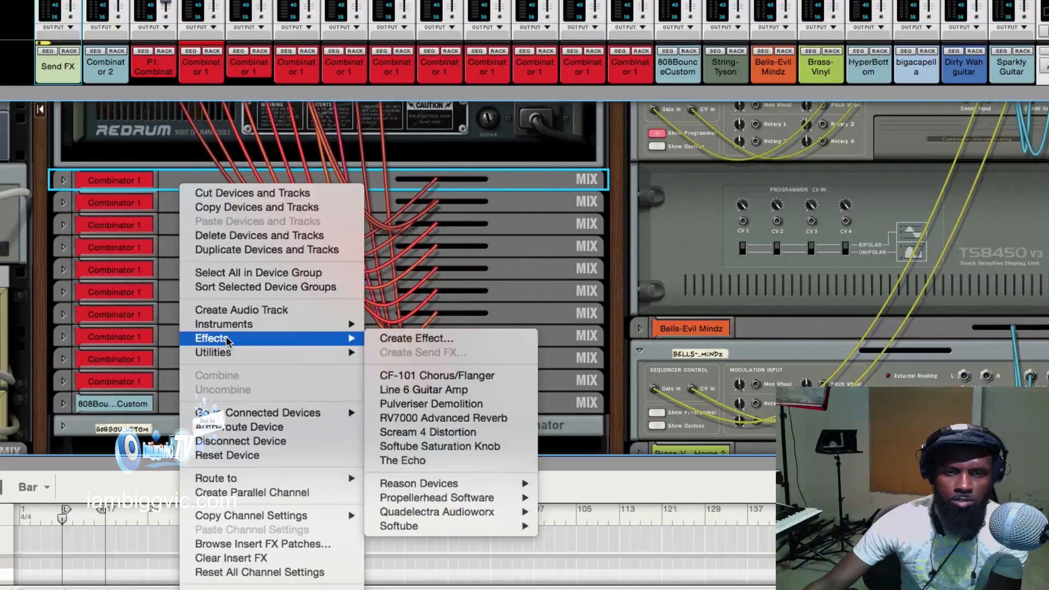
mouse_move(223, 324)
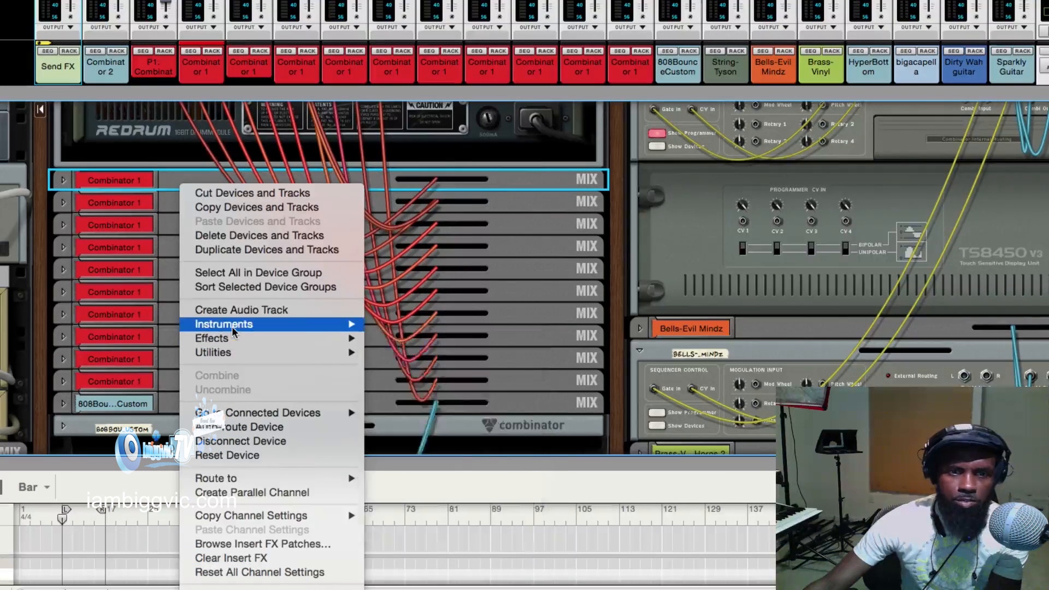
mouse_move(224, 325)
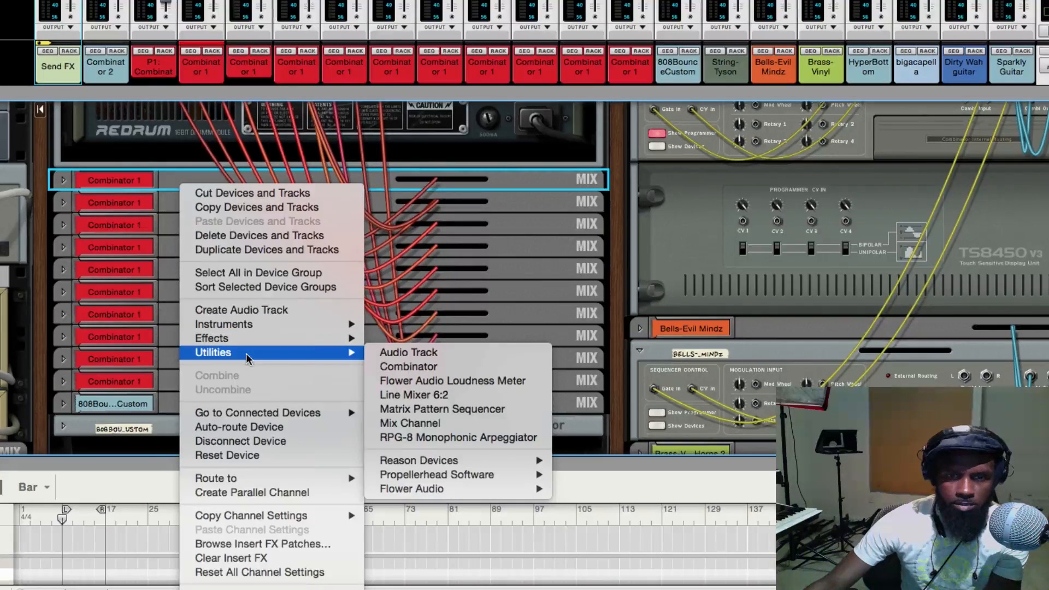
mouse_move(418, 460)
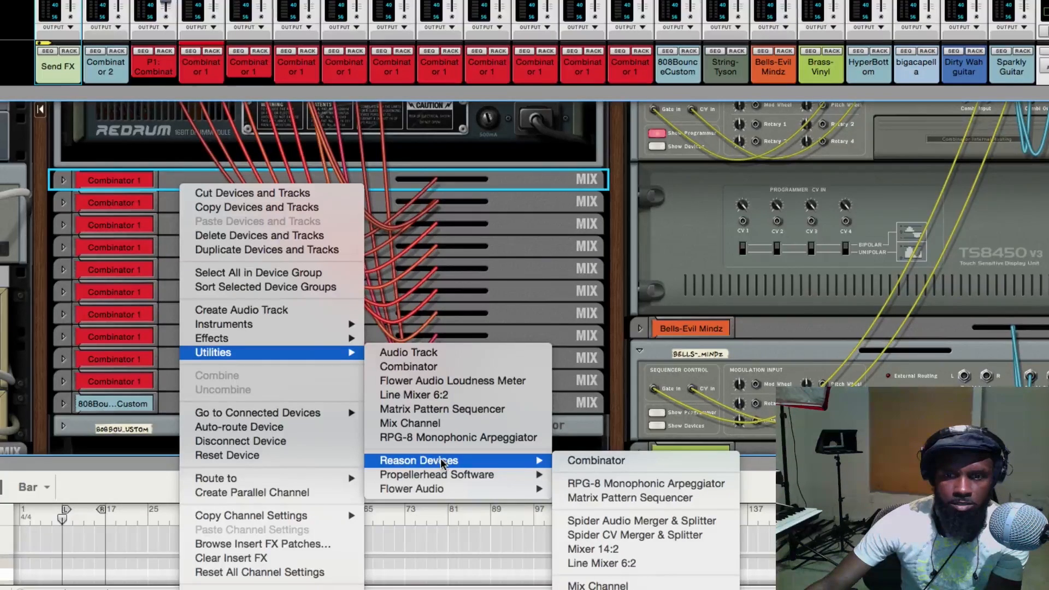
mouse_move(640, 521)
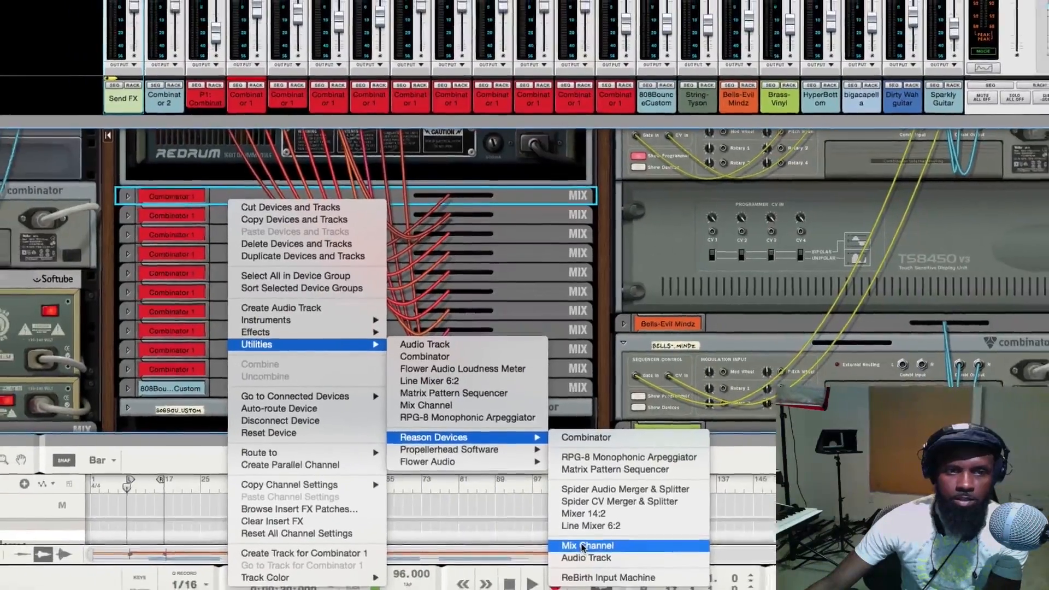
Step: Create a Mix Channel device from Utilities > Reason Devices, then scroll the rack
left_click(584, 546)
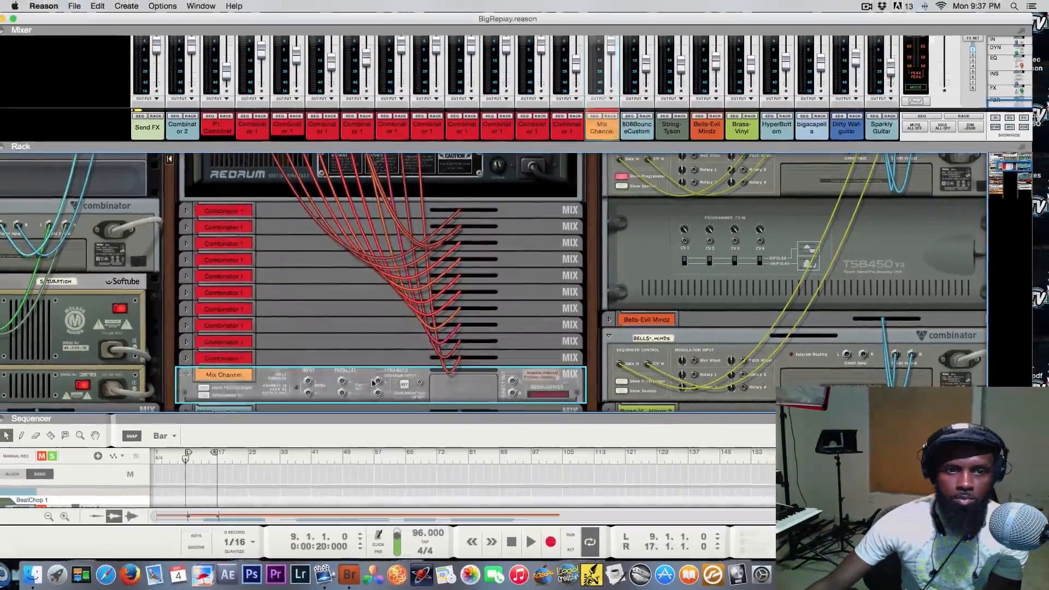
scroll("down", 3)
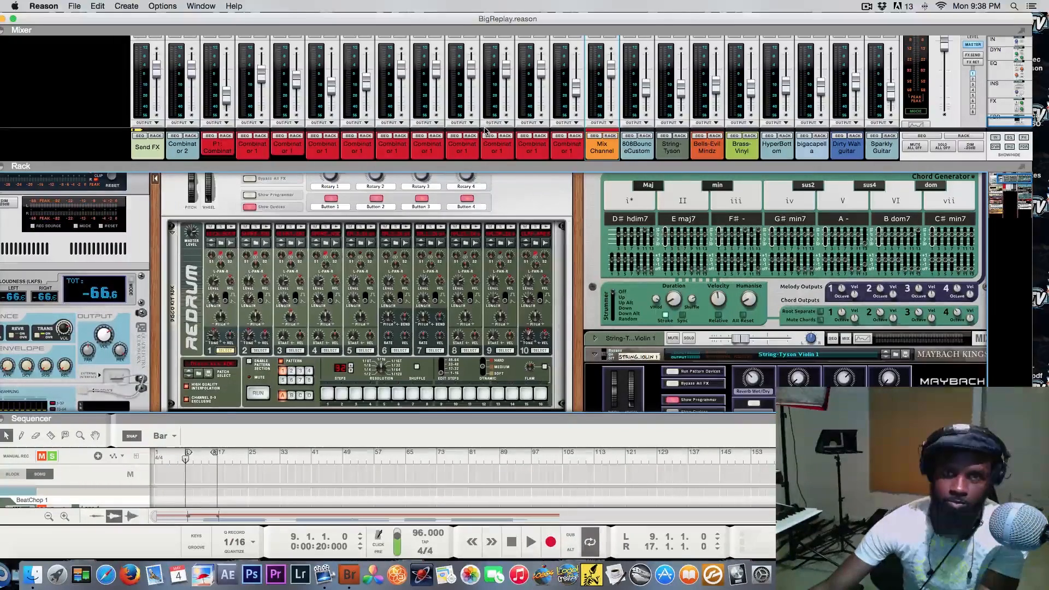
Step: Flip the rack to its rear side to view the Redrum and channel cabling
key("tab")
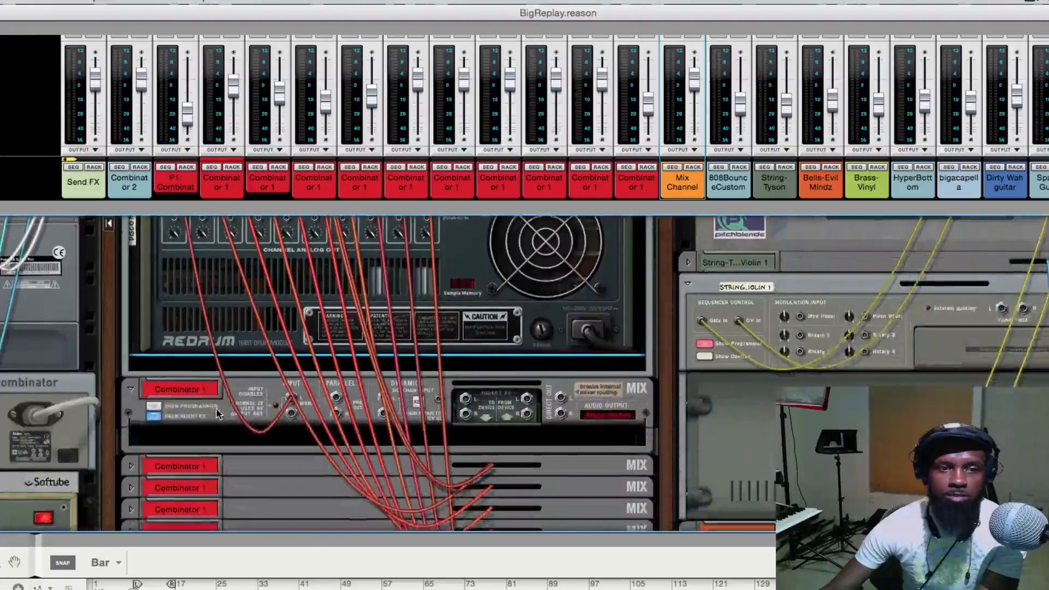
Step: Scroll through the unfolded Combinator 1 Mix Channels in the rack
scroll("down", 3)
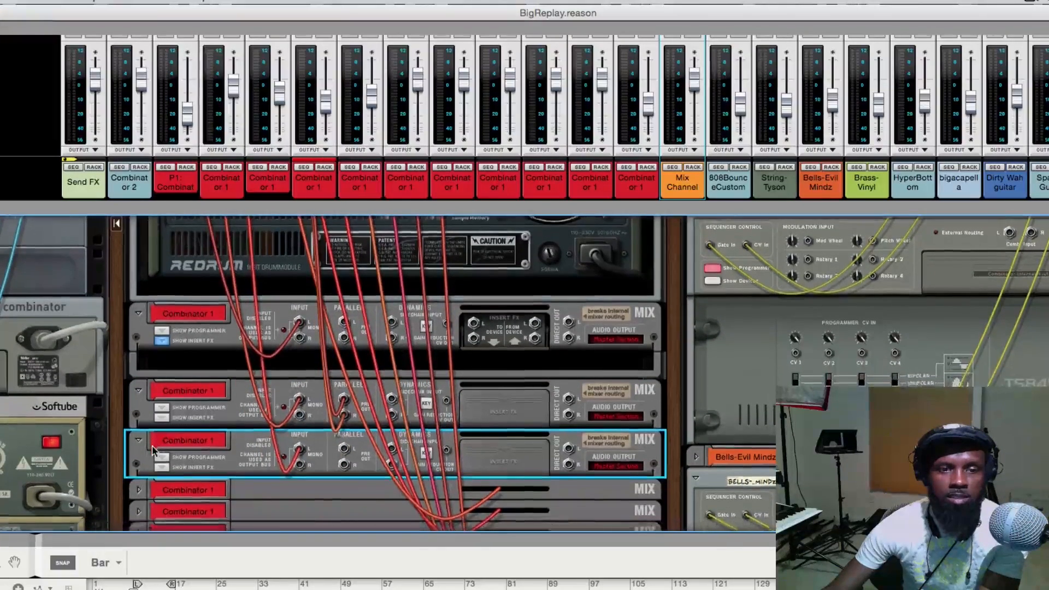
scroll("down", 3)
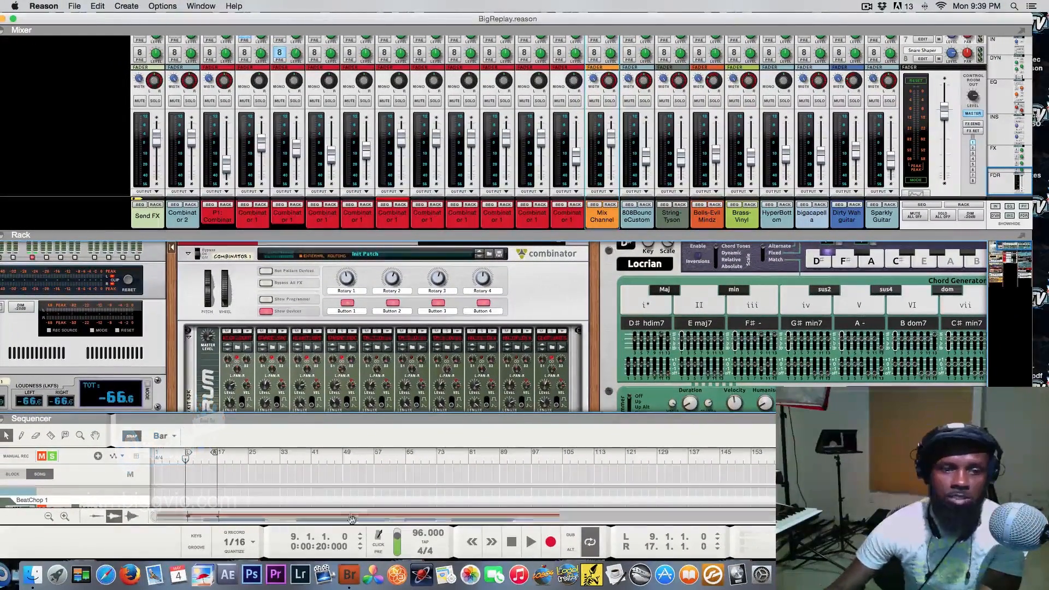
Step: Start playback and solo the first Combinator 1 drum channel strip
left_click(530, 542)
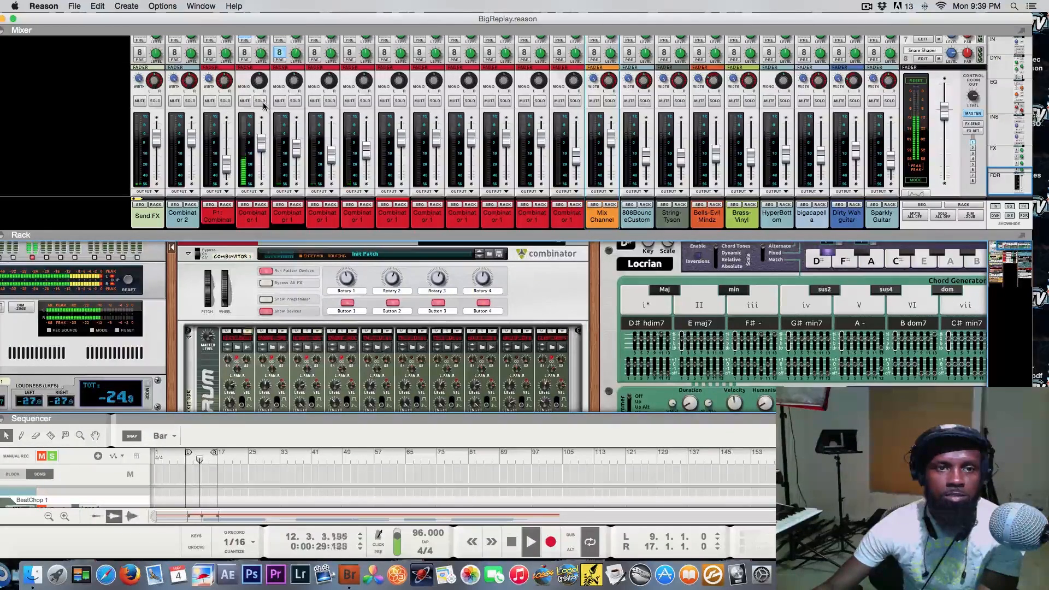
left_click(260, 83)
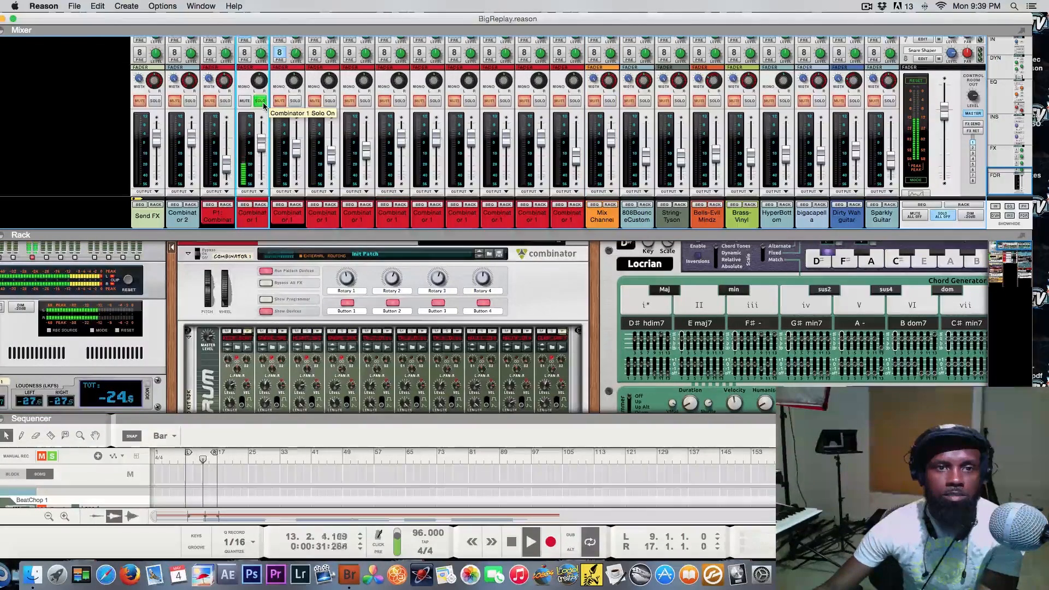